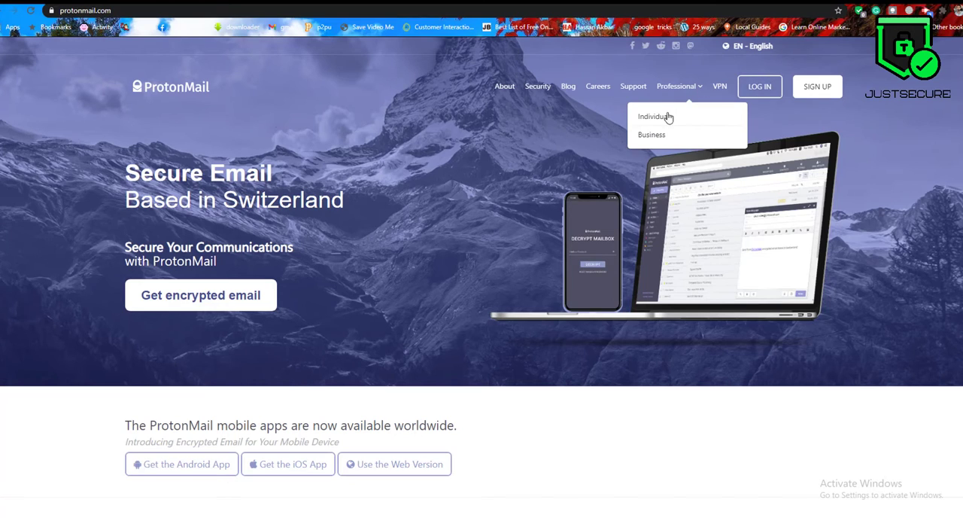
Open the Individual plans page and scroll through the Free, Professional and Visionary comparison.
{"action": "left_click", "coordinate": [656, 116]}
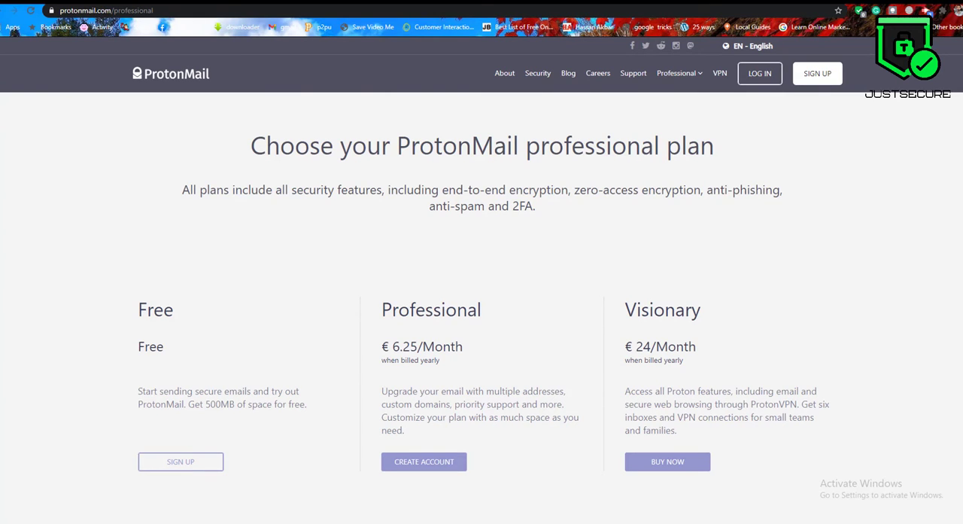
{"action": "scroll", "scroll_direction": "down", "scroll_amount": 3}
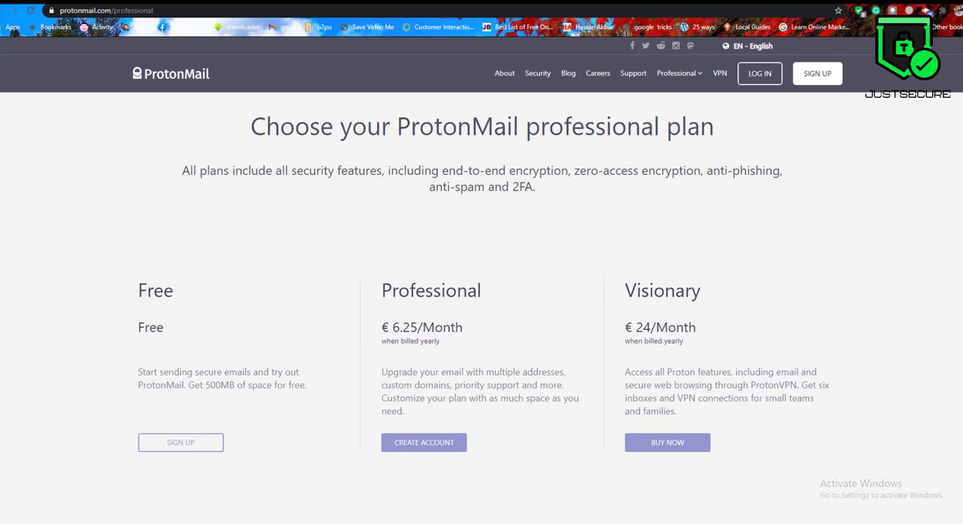
{"action": "scroll", "scroll_direction": "down", "scroll_amount": 3}
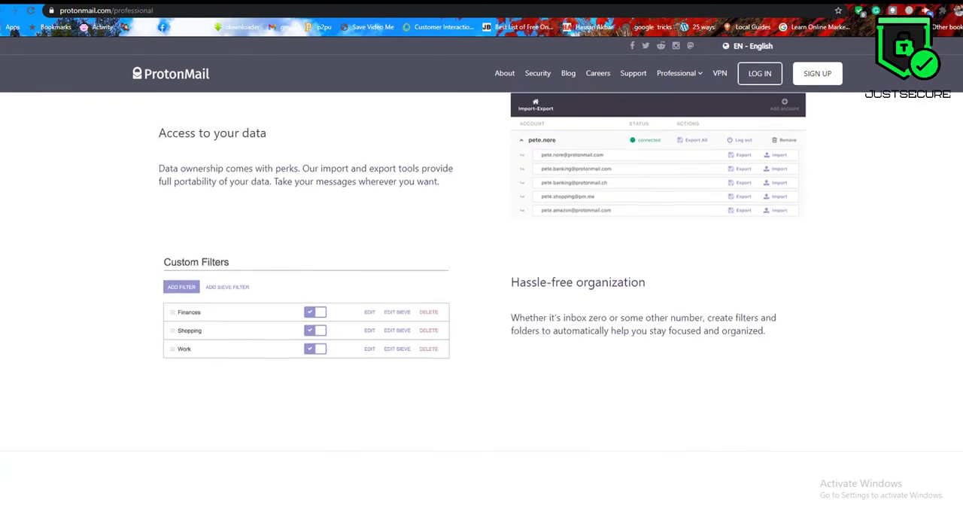
{"action": "scroll", "scroll_direction": "down", "scroll_amount": 3}
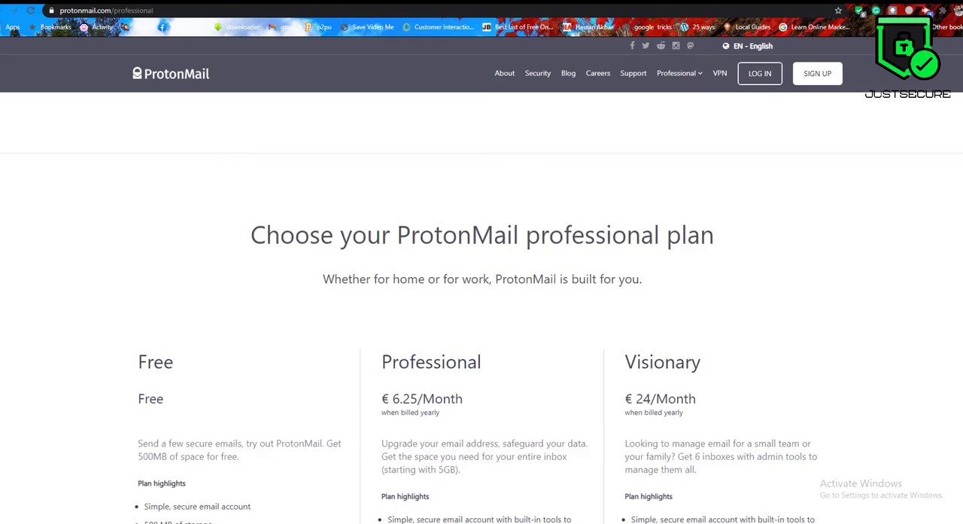
{"action": "scroll", "scroll_direction": "down", "scroll_amount": 3}
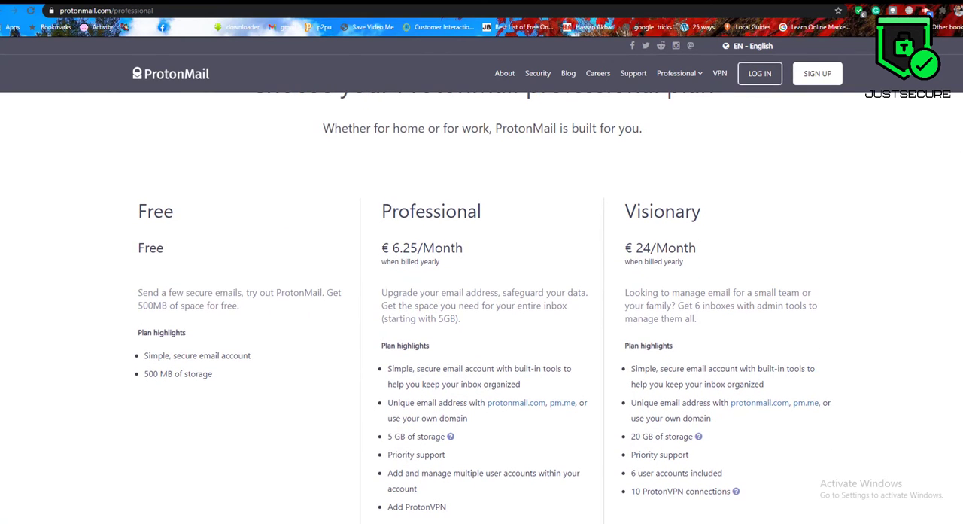
{"action": "scroll", "scroll_direction": "down", "scroll_amount": 3}
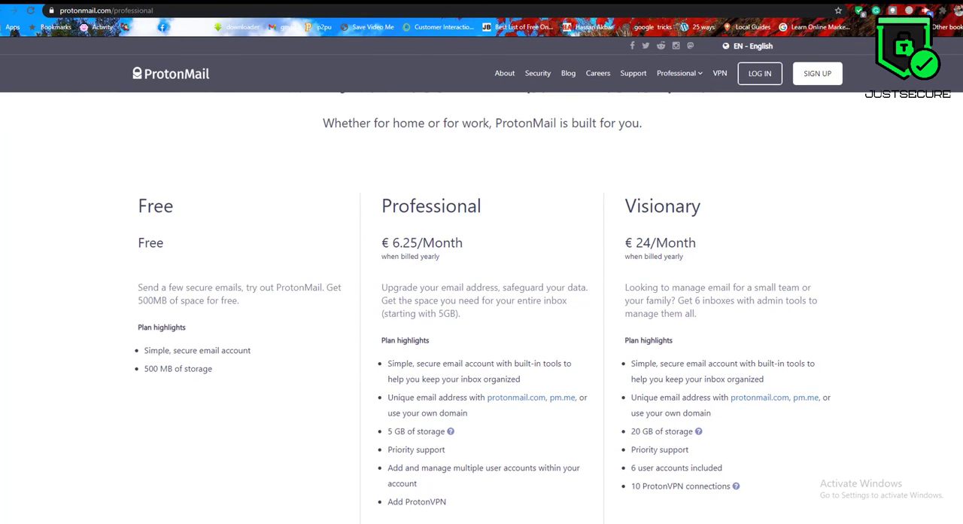
{"action": "scroll", "scroll_direction": "down", "scroll_amount": 3}
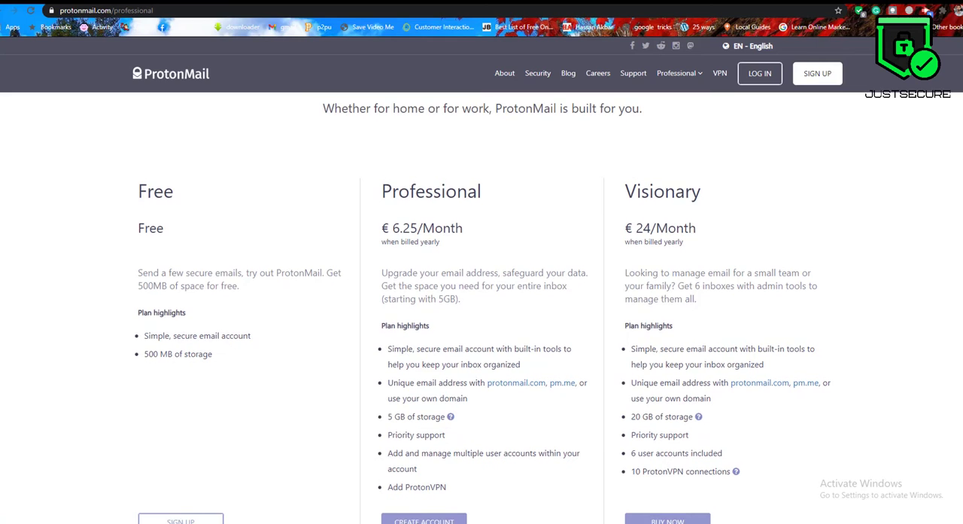
{"action": "scroll", "scroll_direction": "down", "scroll_amount": 3}
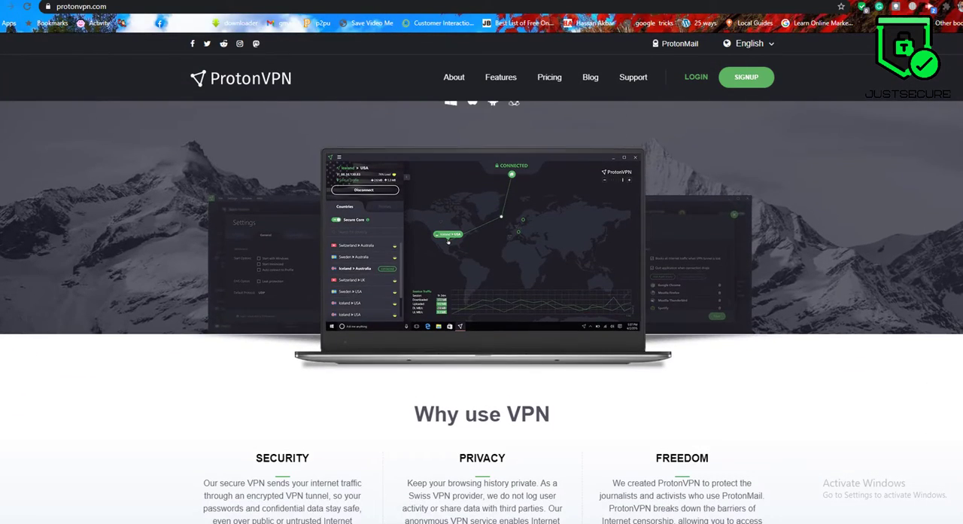
{"action": "scroll", "scroll_direction": "down", "scroll_amount": 3}
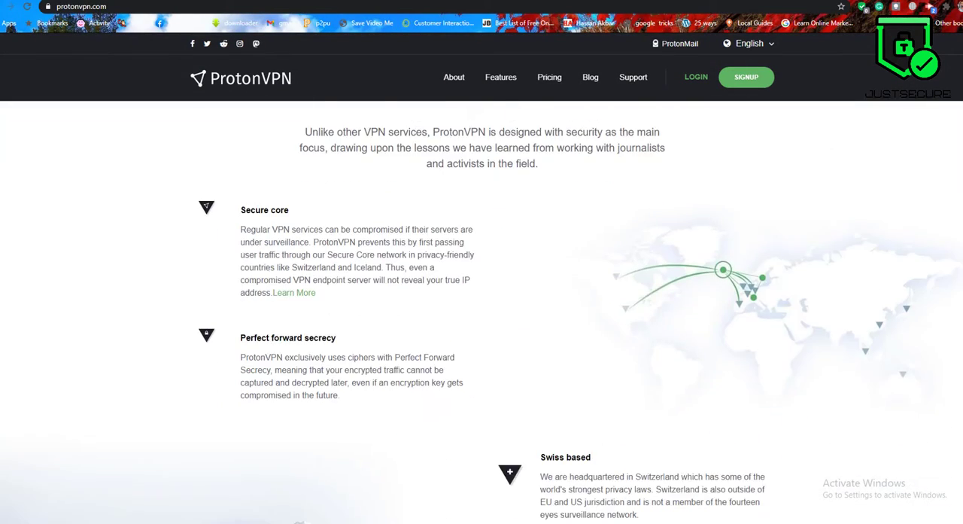
{"action": "scroll", "scroll_direction": "down", "scroll_amount": 3}
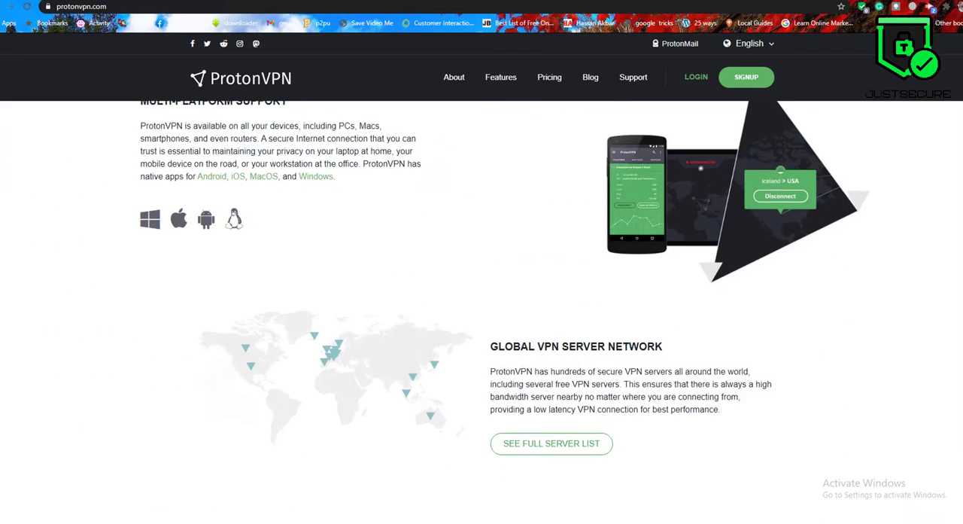
{"action": "scroll", "scroll_direction": "down", "scroll_amount": 3}
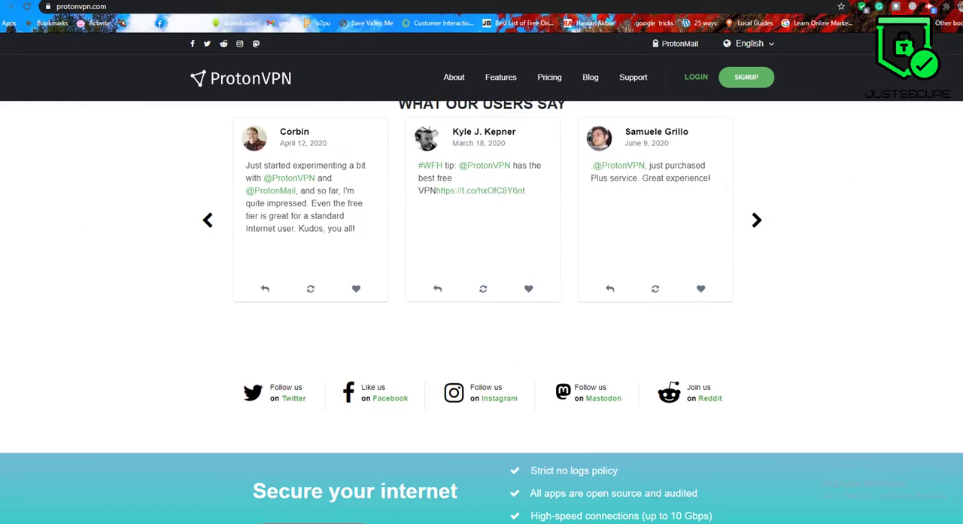
{"action": "scroll", "scroll_direction": "down", "scroll_amount": 3}
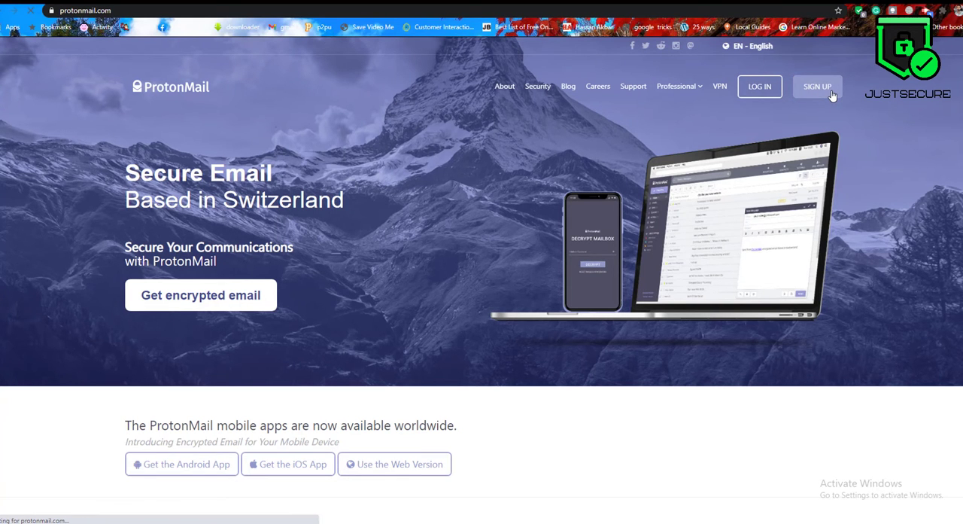
Start sign-up, expand the FREE account details and select the free plan.
{"action": "left_click", "coordinate": [818, 86]}
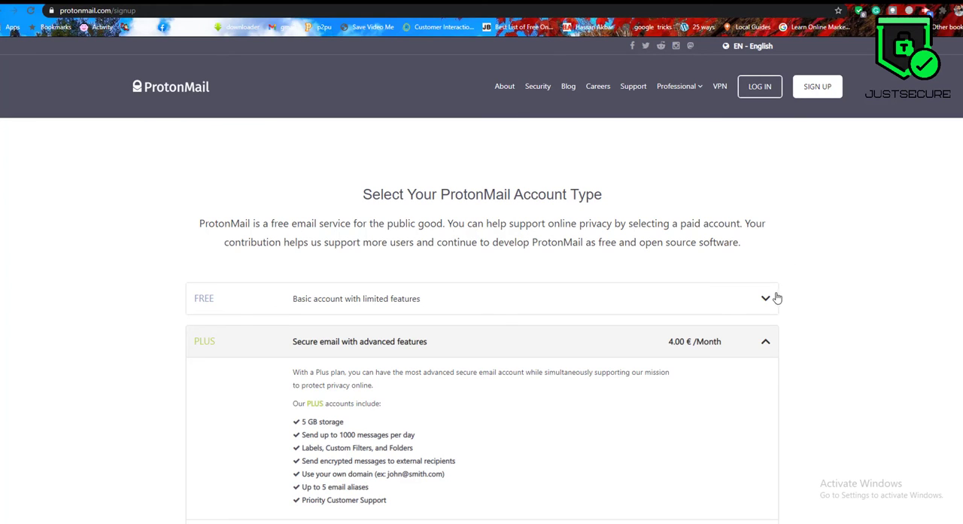
{"action": "left_click", "coordinate": [765, 299]}
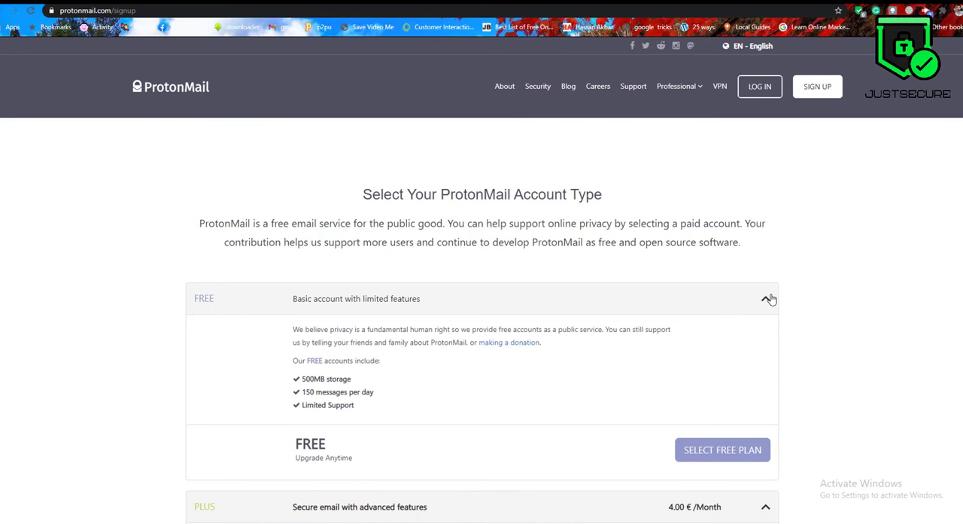
{"action": "scroll", "scroll_direction": "down", "scroll_amount": 3}
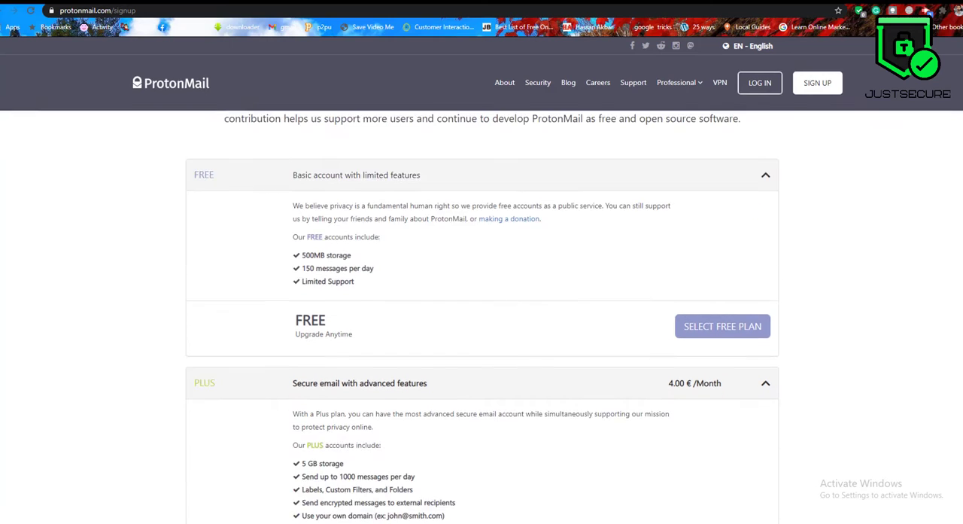
{"action": "scroll", "scroll_direction": "down", "scroll_amount": 3}
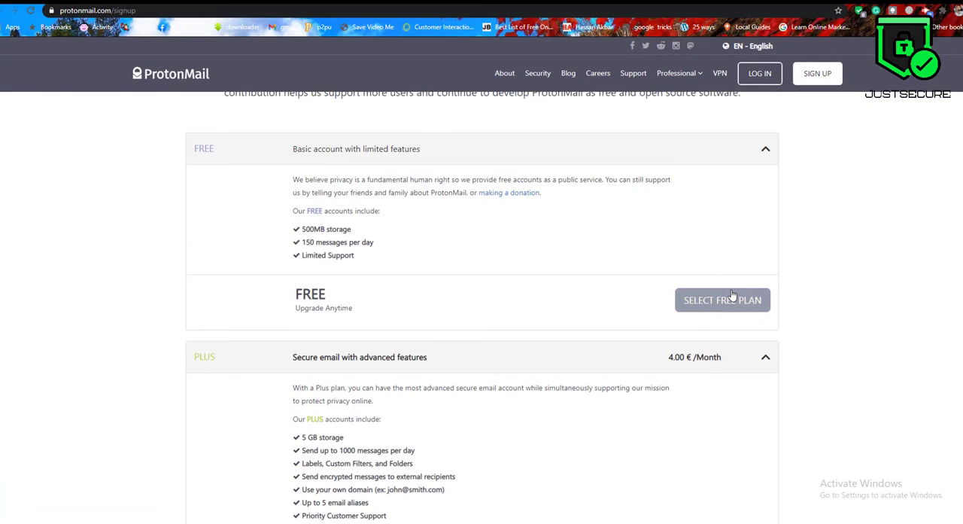
{"action": "left_click", "coordinate": [723, 300]}
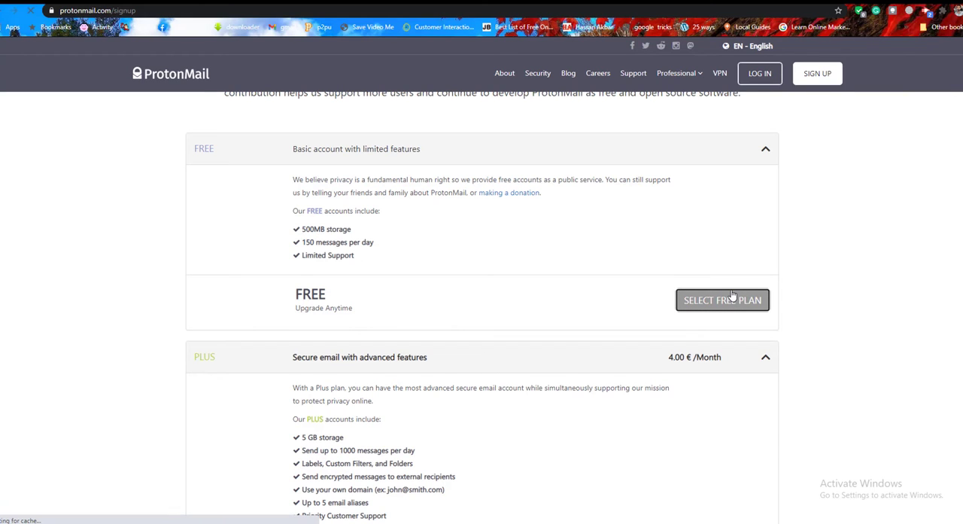
{"action": "left_click", "coordinate": [722, 300]}
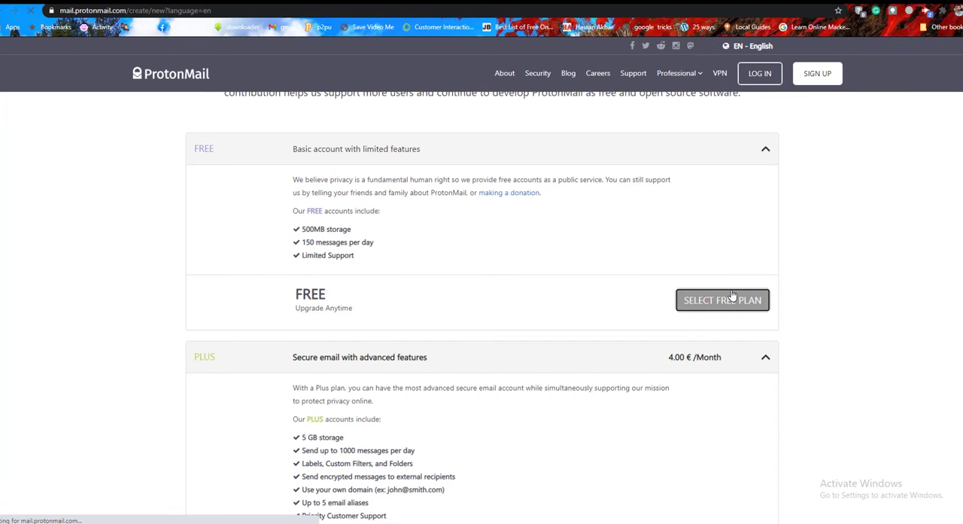
{"action": "left_click", "coordinate": [721, 300]}
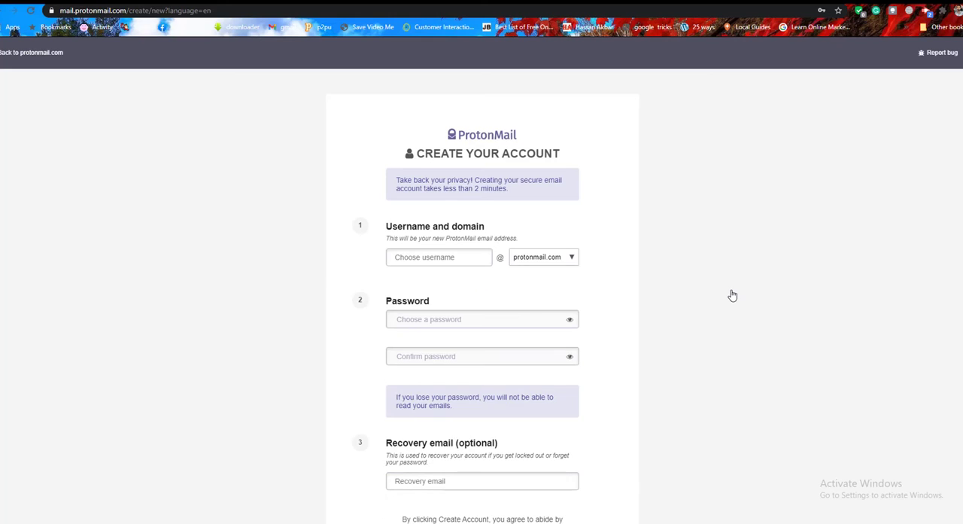
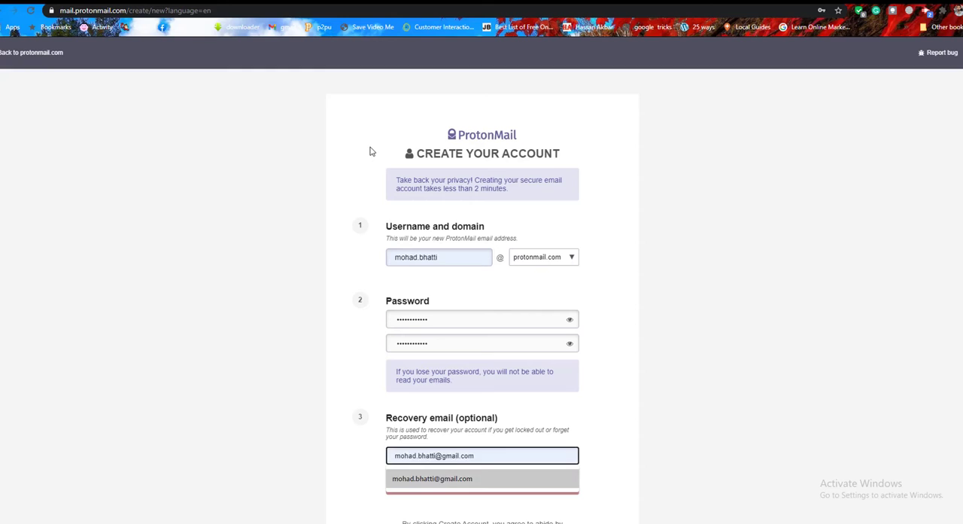
{"action": "scroll", "scroll_direction": "down", "scroll_amount": 3}
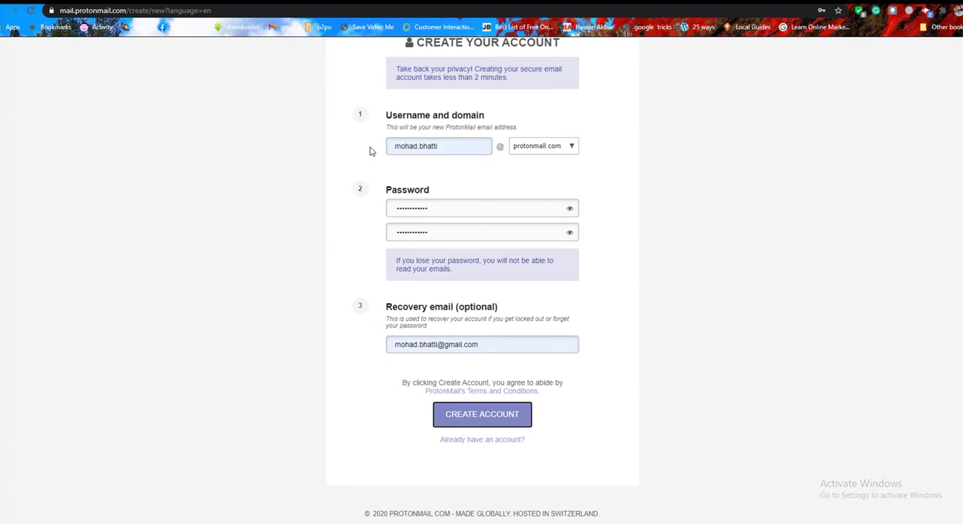
{"action": "left_click", "coordinate": [483, 413]}
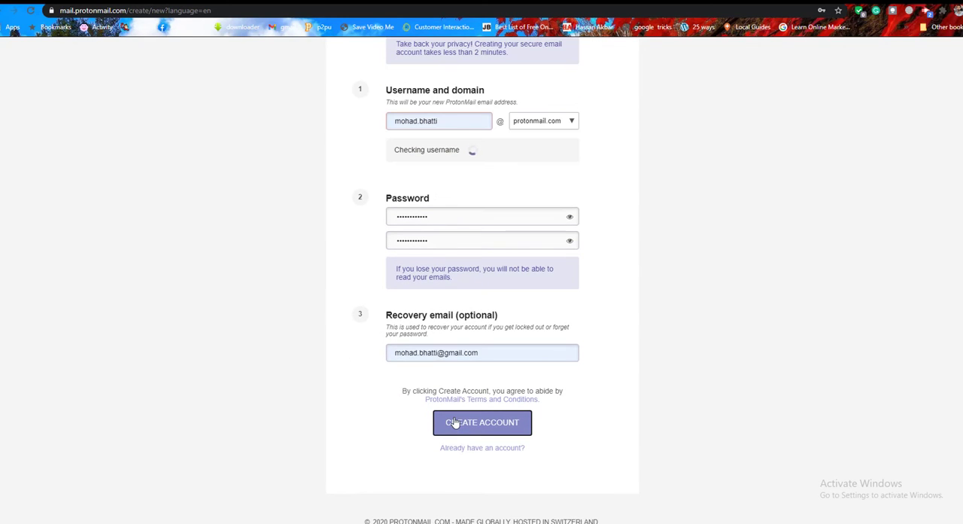
{"action": "left_click", "coordinate": [482, 422]}
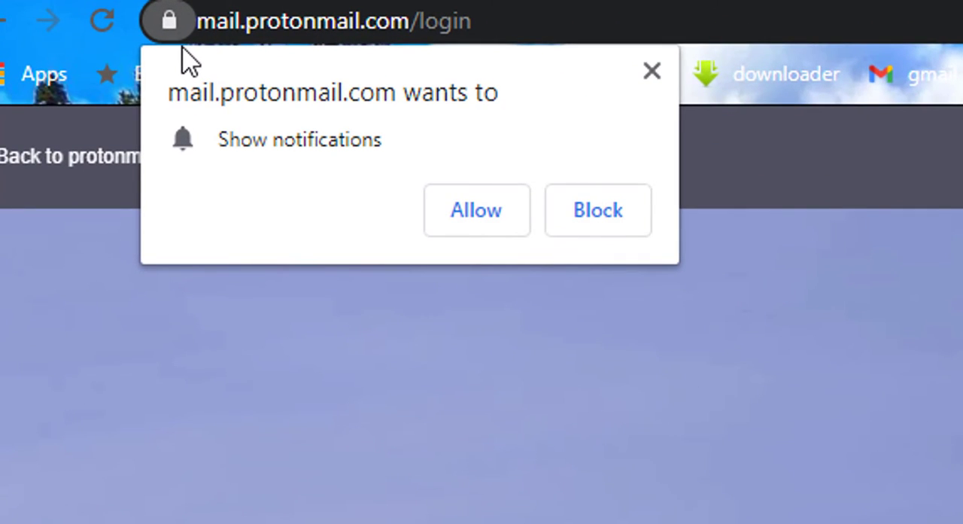
{"action": "mouse_move", "coordinate": [632, 87]}
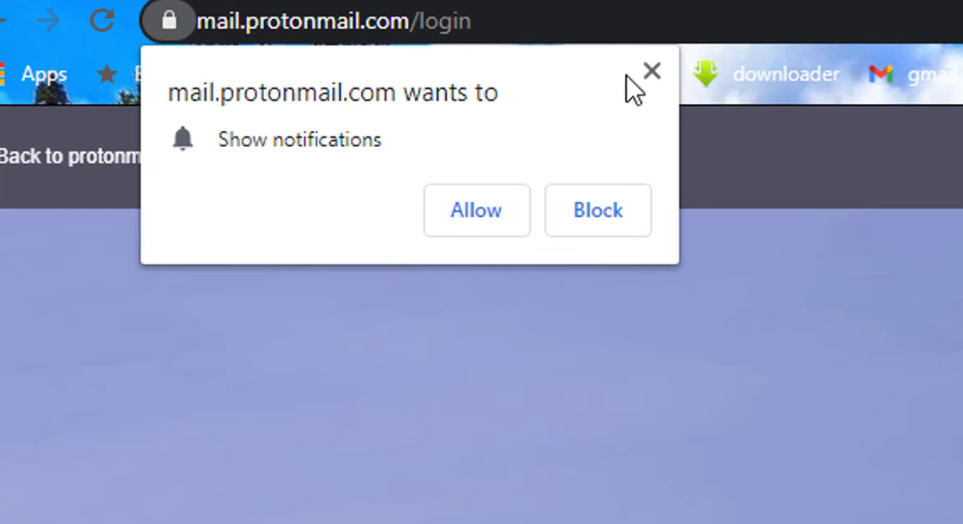
Close the browser's Show notifications permission prompt.
{"action": "left_click", "coordinate": [652, 70]}
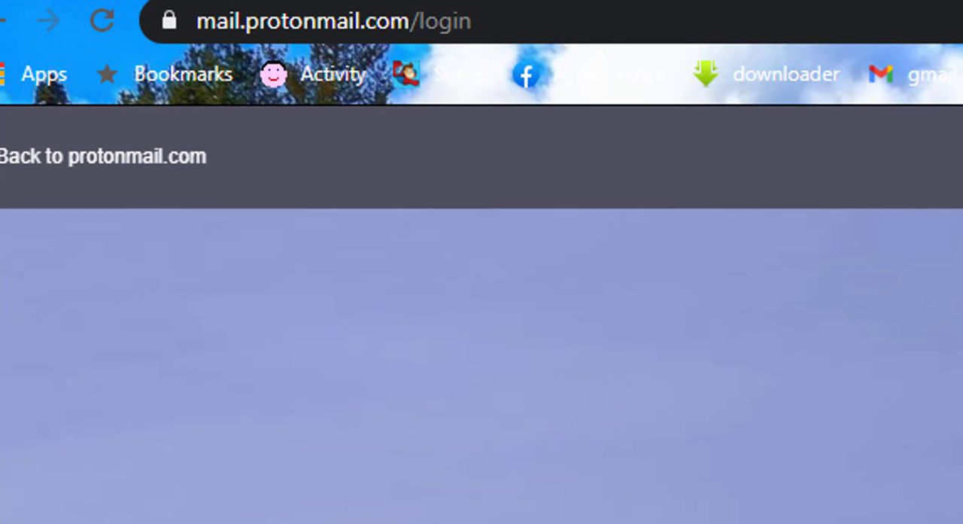